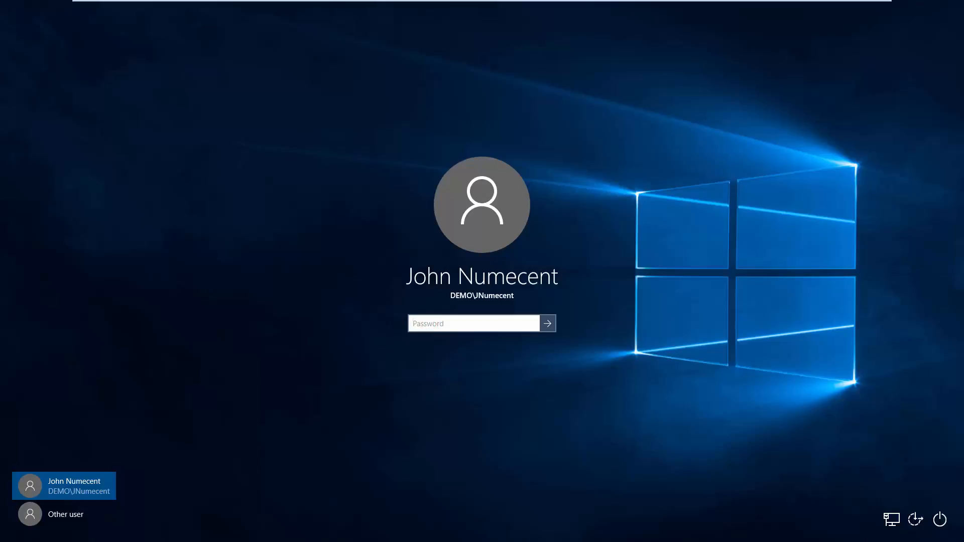
Sign in to Windows 10 with the account password to reach the desktop.
{"action": "type", "text": "password"}
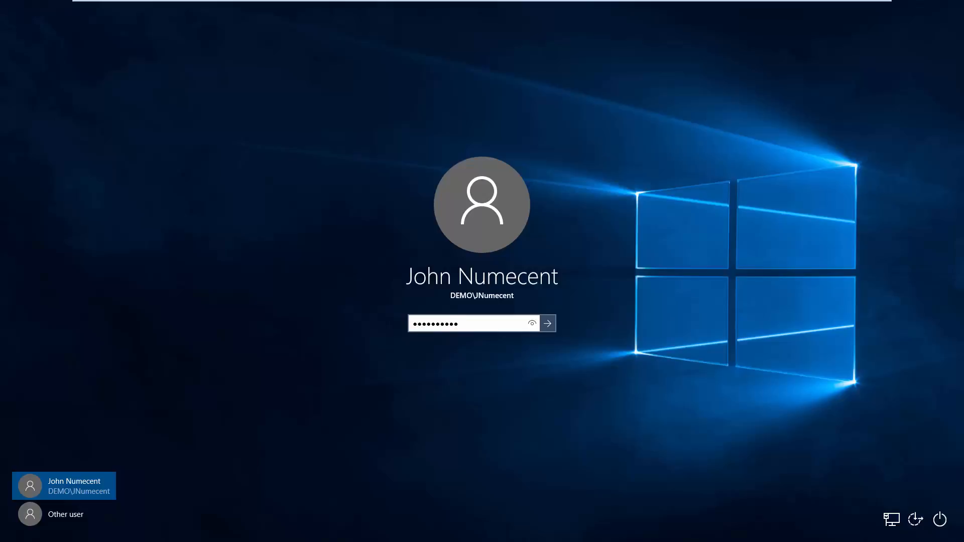
{"action": "left_click", "coordinate": [546, 323]}
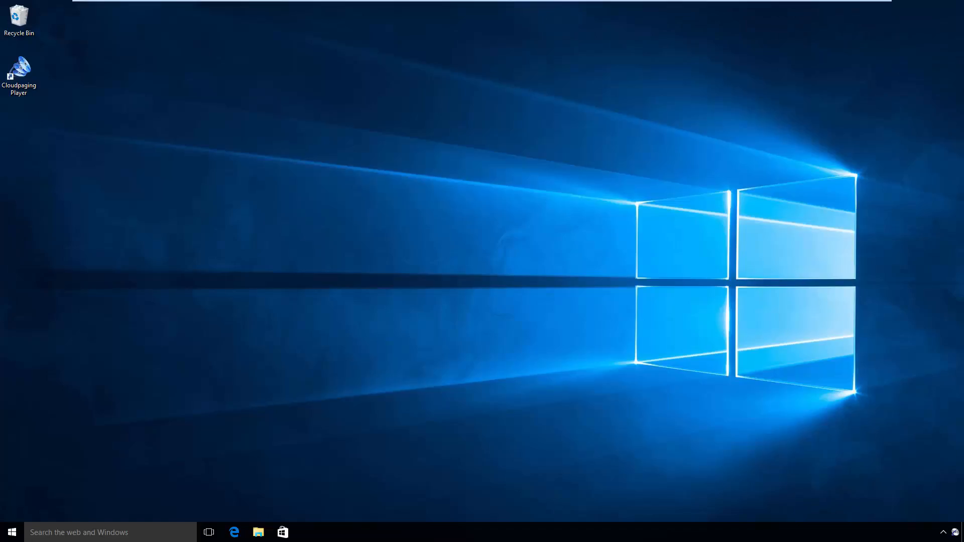
Start Internet Explorer from the Windows Accessories group in the Start menu's app list.
{"action": "left_click", "coordinate": [10, 532]}
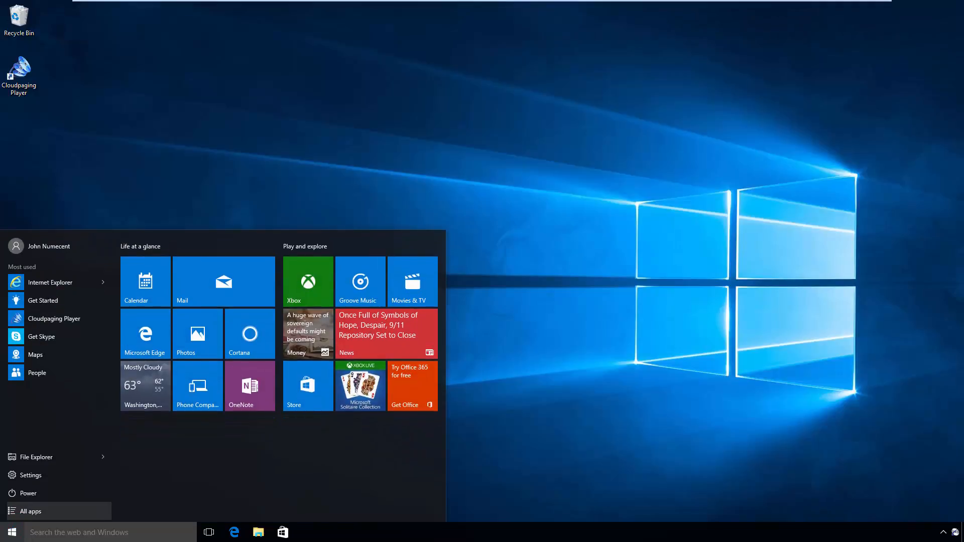
{"action": "left_click", "coordinate": [31, 511]}
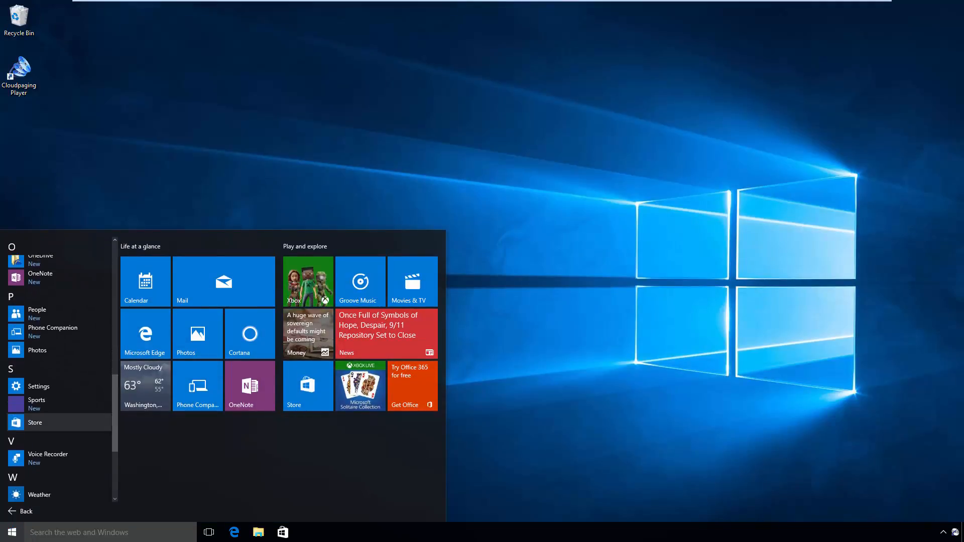
{"action": "left_click", "coordinate": [56, 366]}
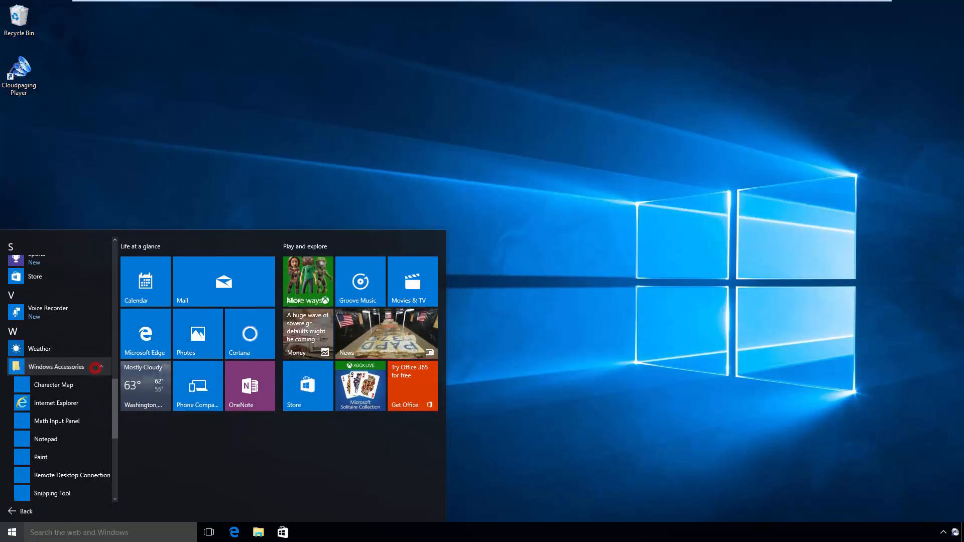
{"action": "left_click", "coordinate": [56, 403]}
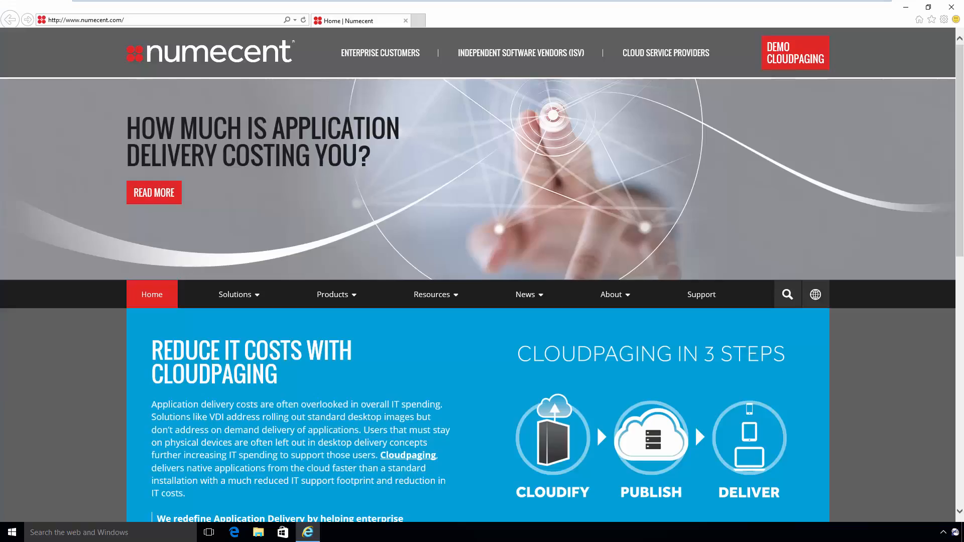
{"action": "type", "text": "https://"}
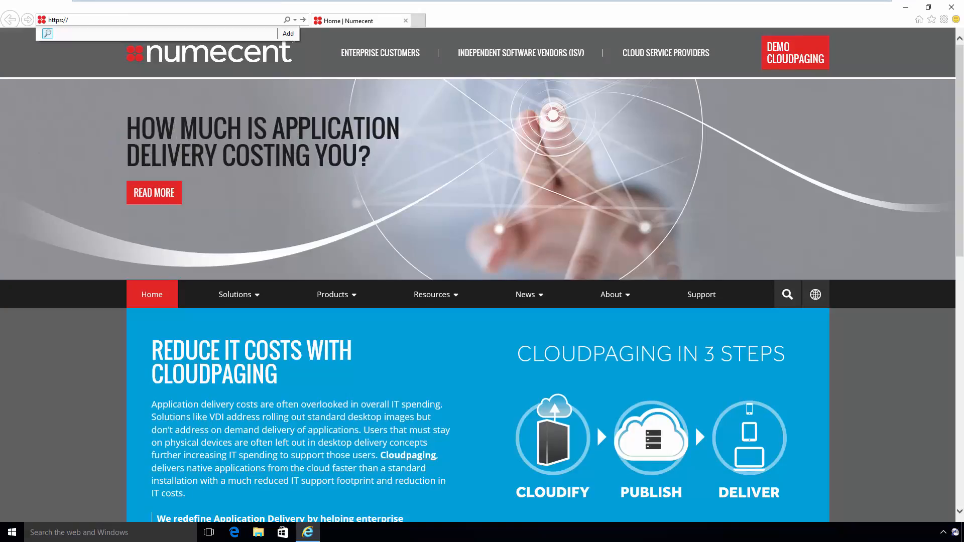
{"action": "type", "text": "cpserver/"}
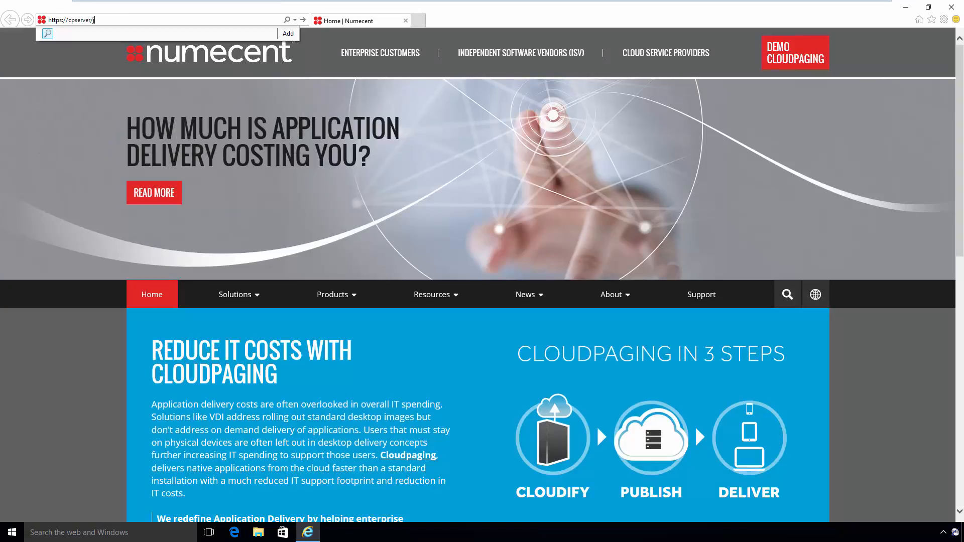
{"action": "type", "text": "jukebox"}
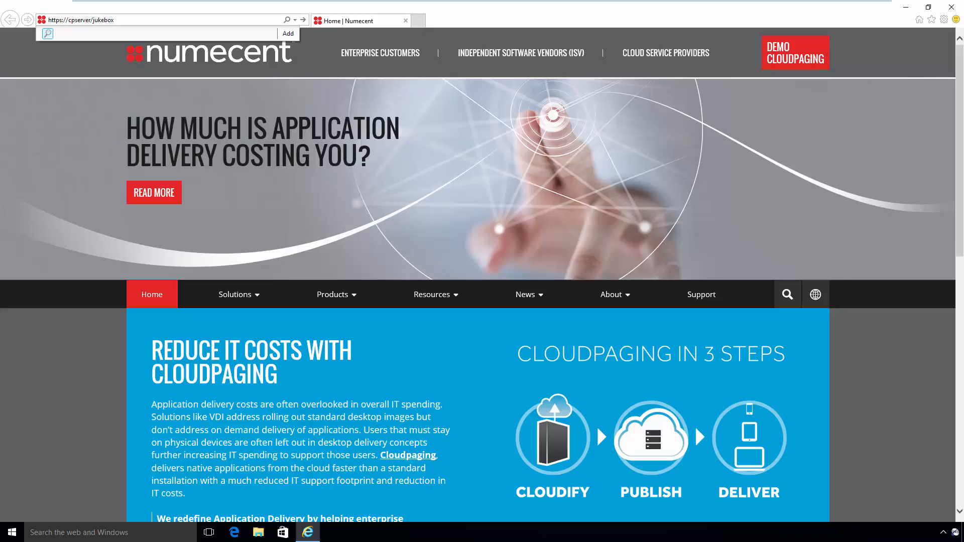
{"action": "type", "text": "drm/showStreamit.do"}
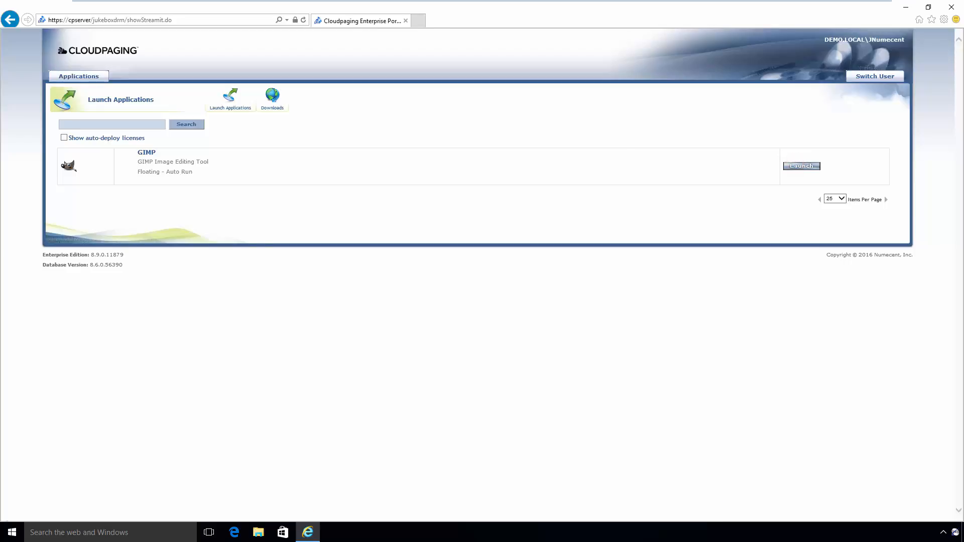
Launch GIMP Image Editing Tool from the portal into Cloudpaging Player.
{"action": "left_click", "coordinate": [801, 166]}
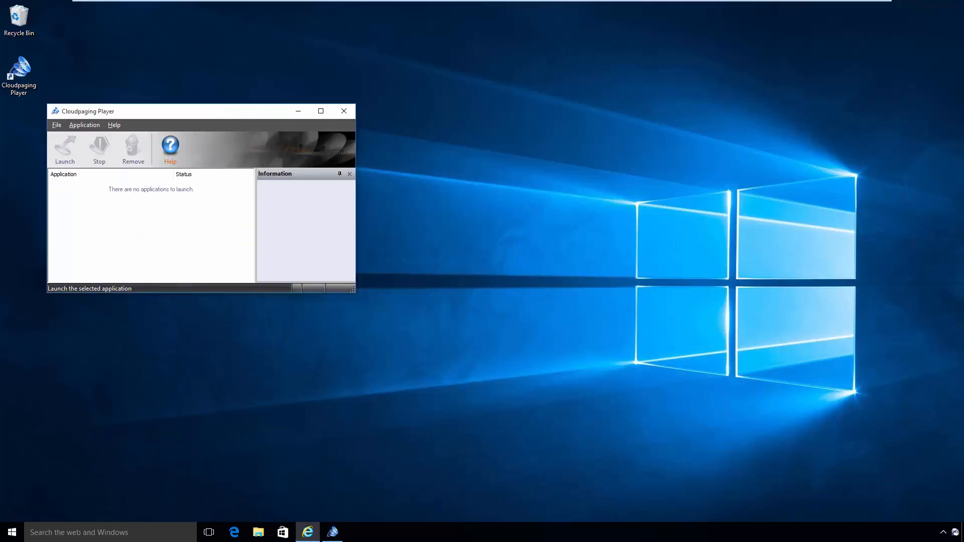